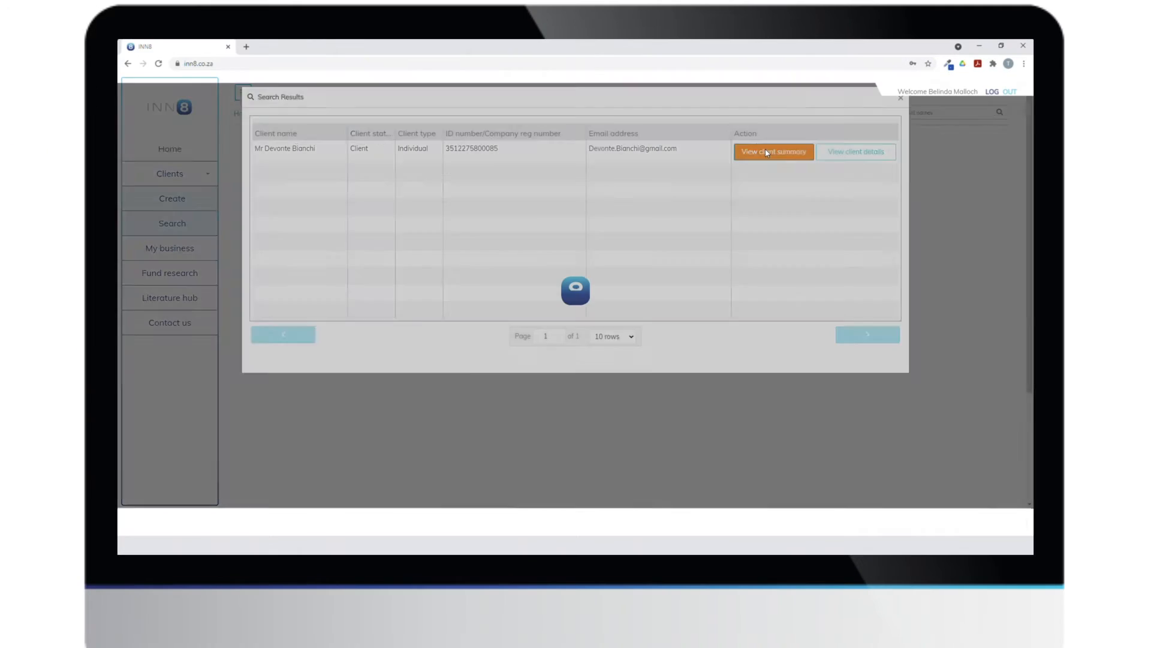
left_click(772, 151)
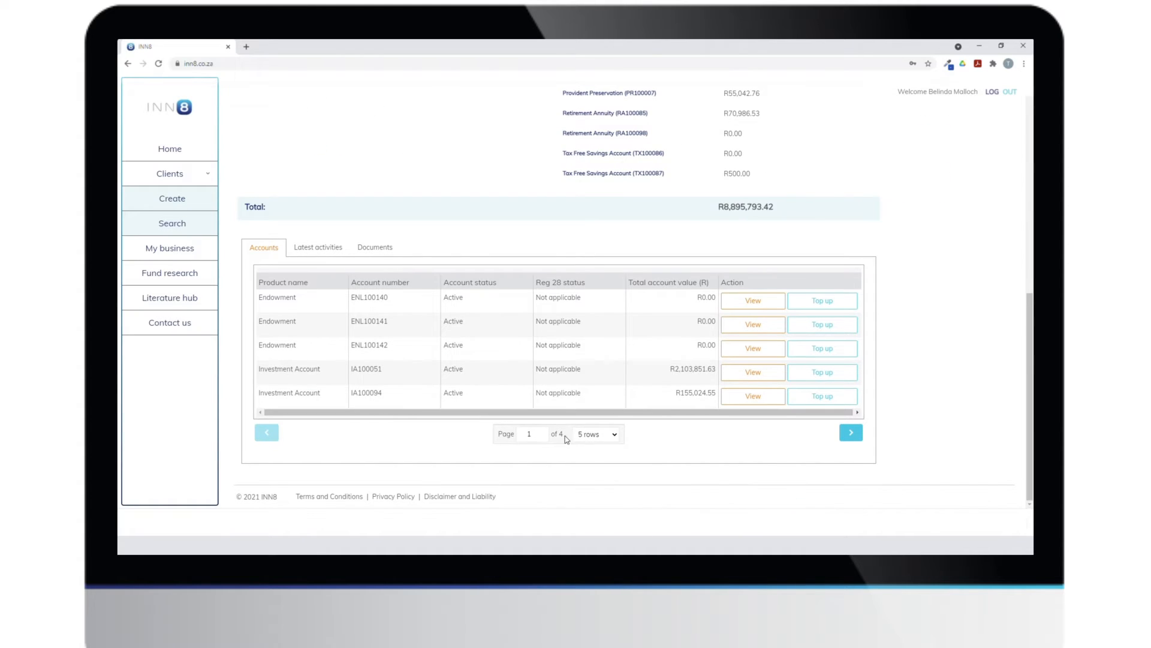
left_click(752, 301)
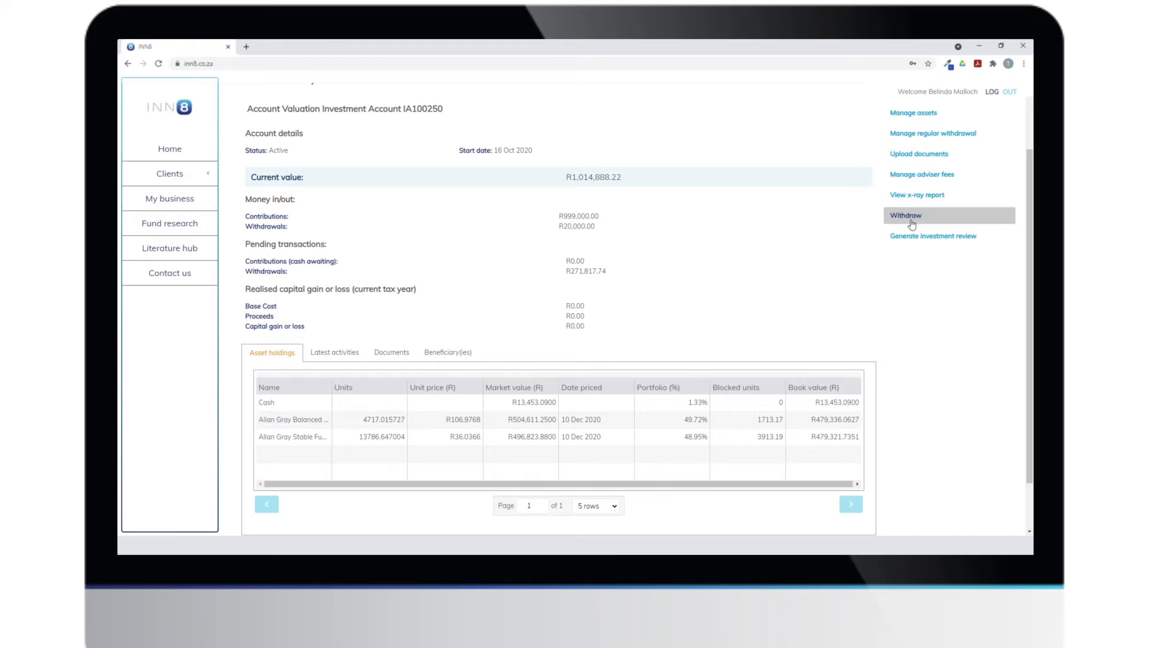
Withdraw 20% of Allan Gray Balanced Fund C and 10% of Stable Fund, approving the summary
left_click(905, 216)
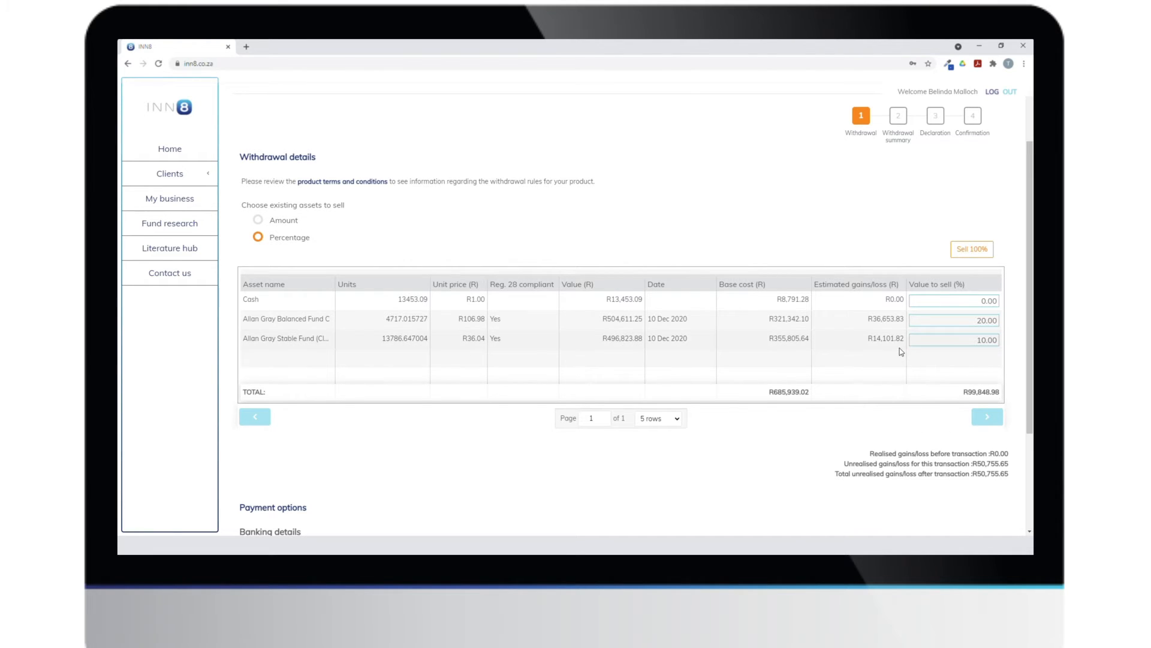
scroll("down", 3)
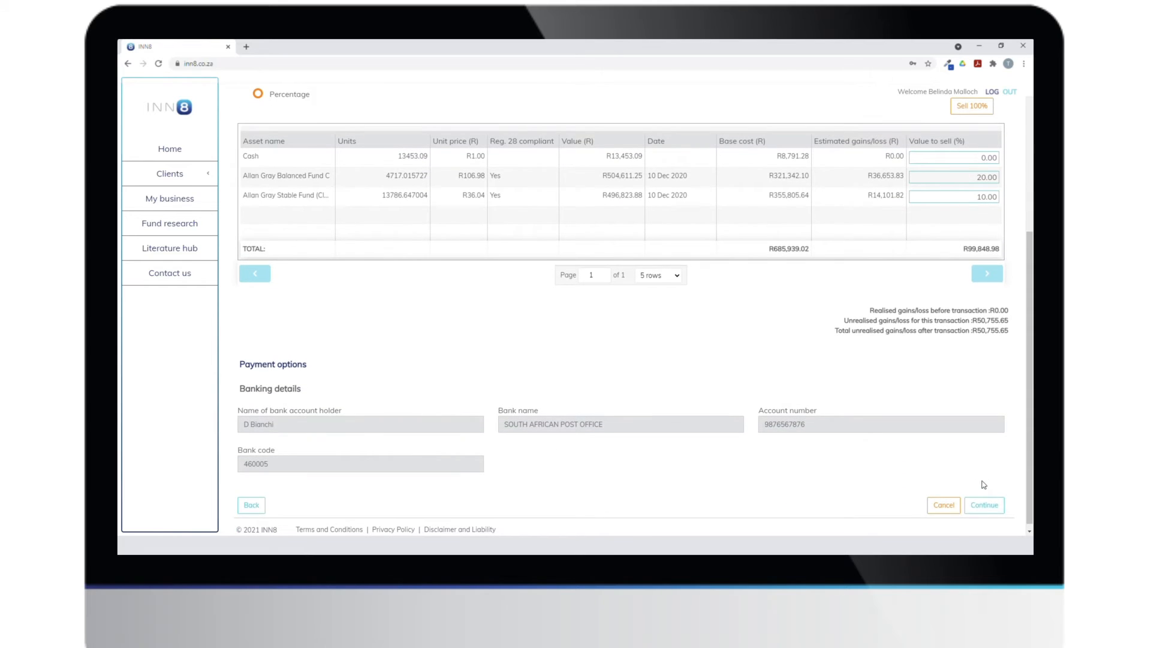
left_click(985, 505)
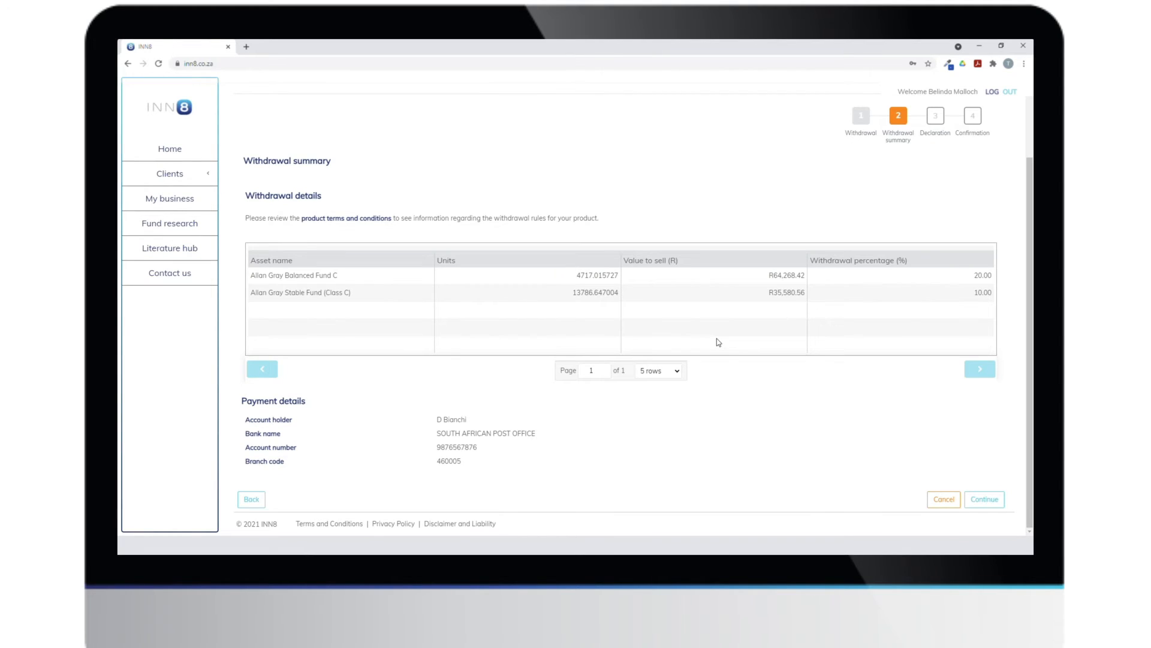
mouse_move(674, 419)
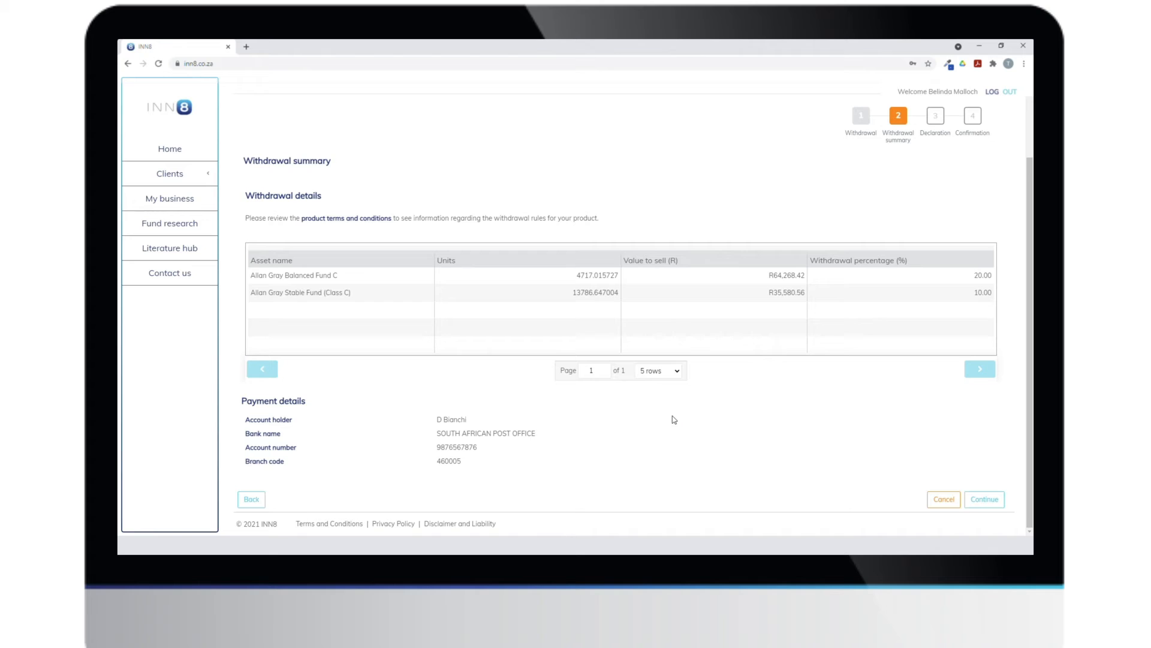
mouse_move(990, 518)
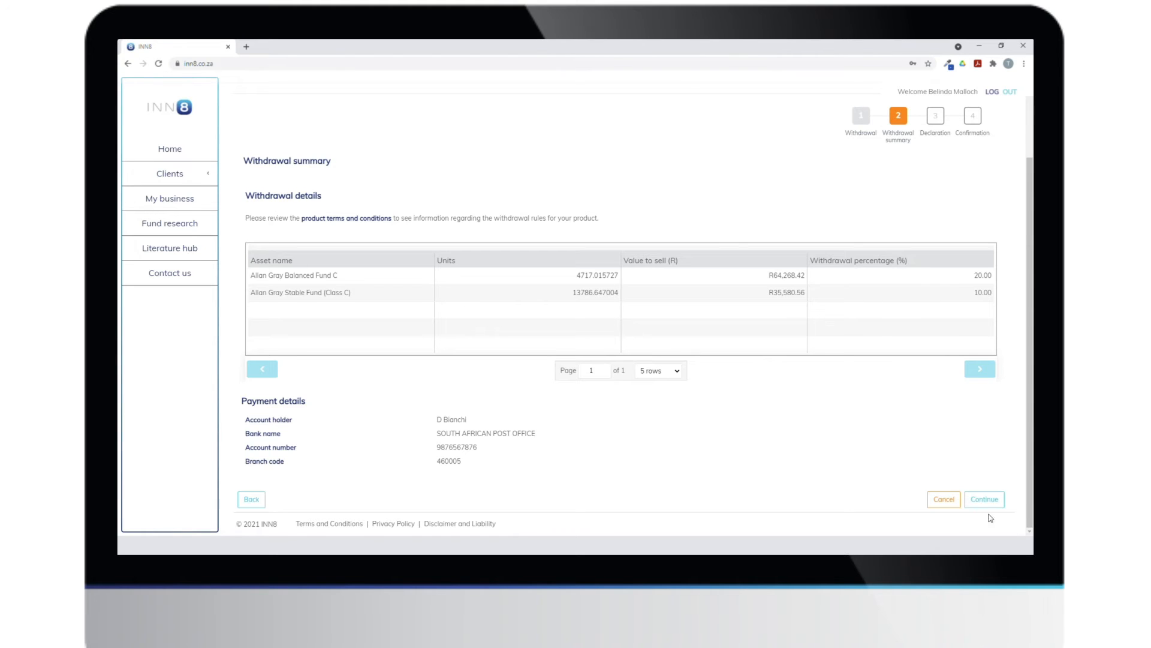
left_click(984, 498)
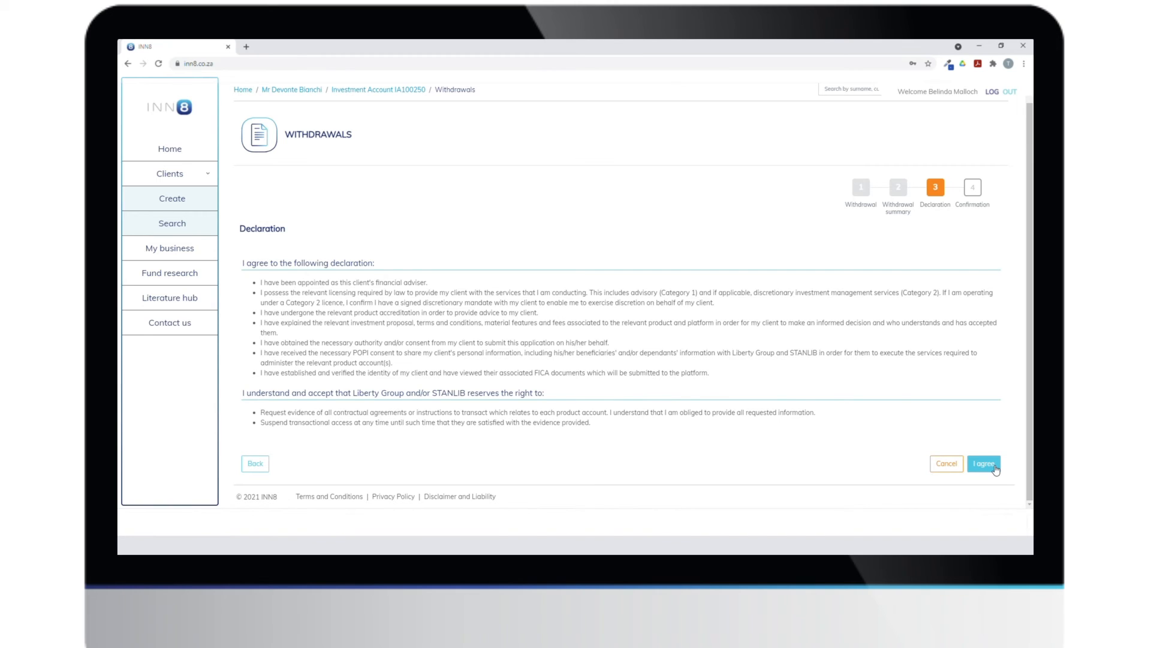
left_click(984, 464)
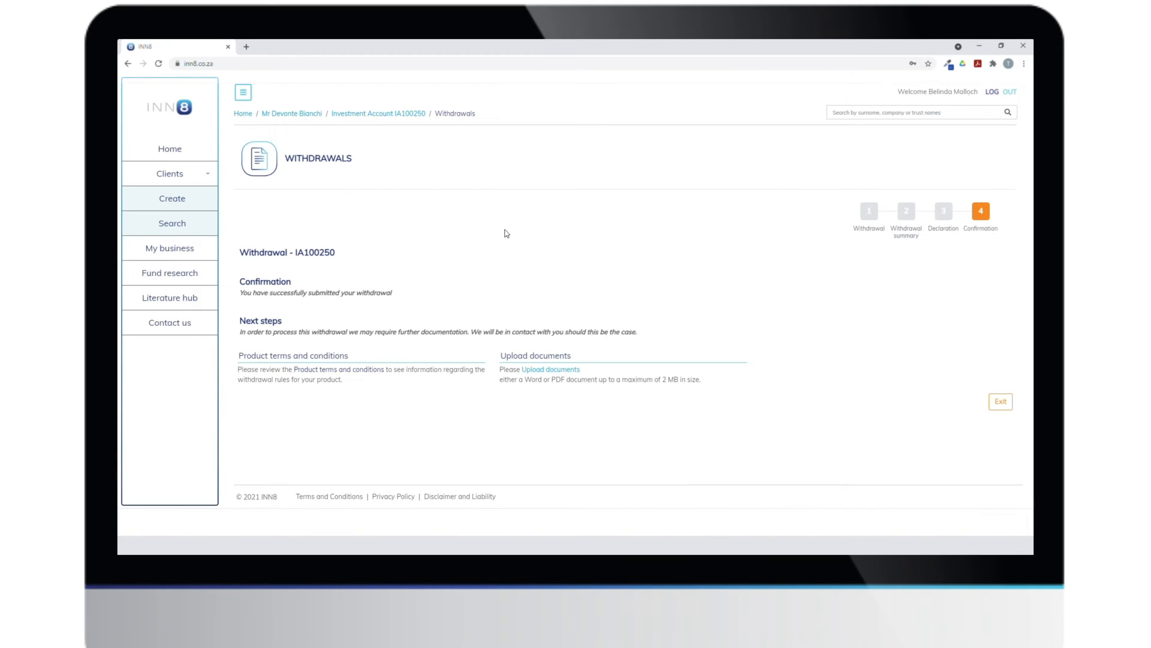
mouse_move(662, 419)
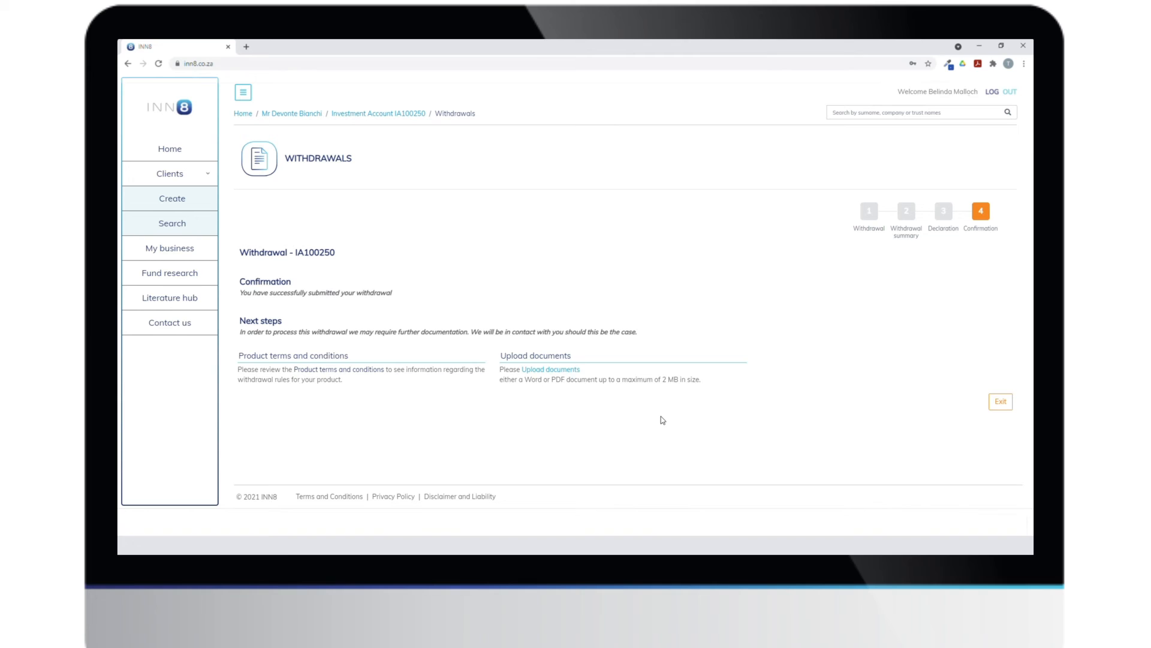